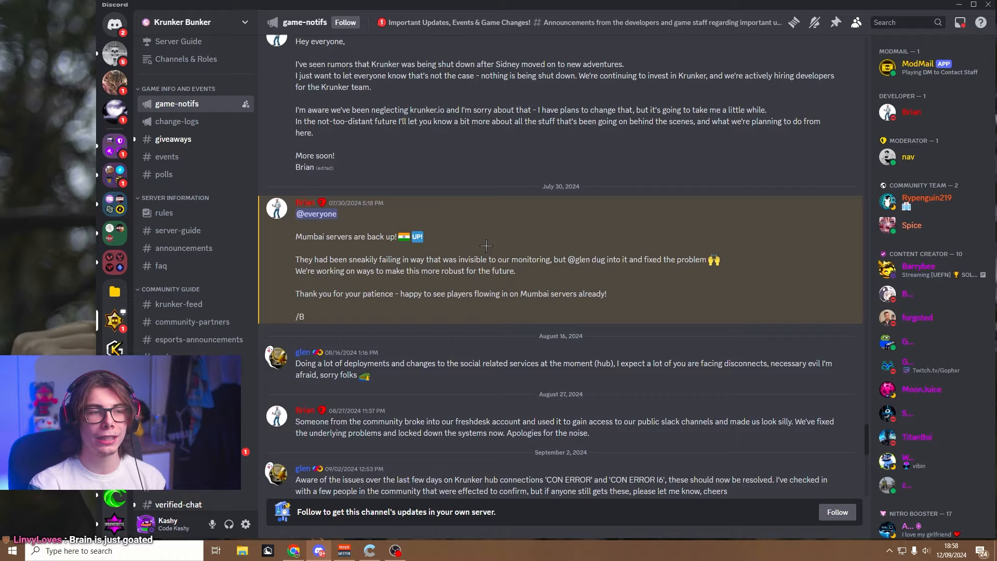
scroll("down", 3)
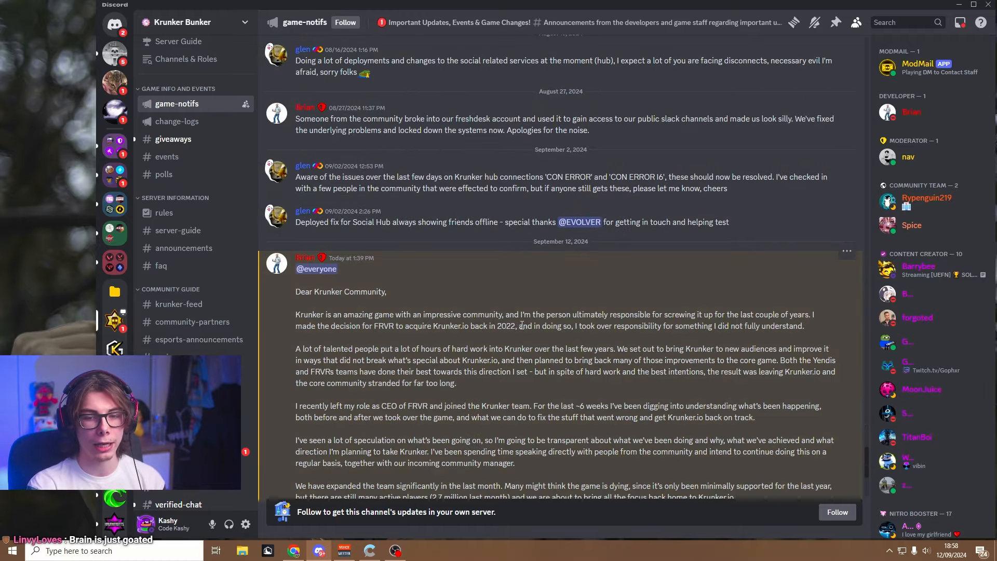
scroll("down", 3)
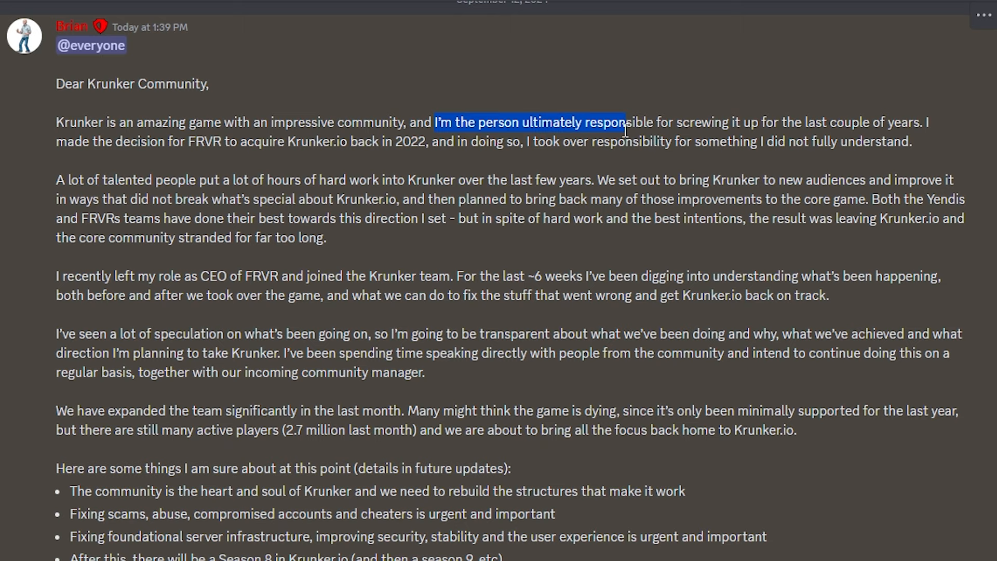
left_click(721, 127)
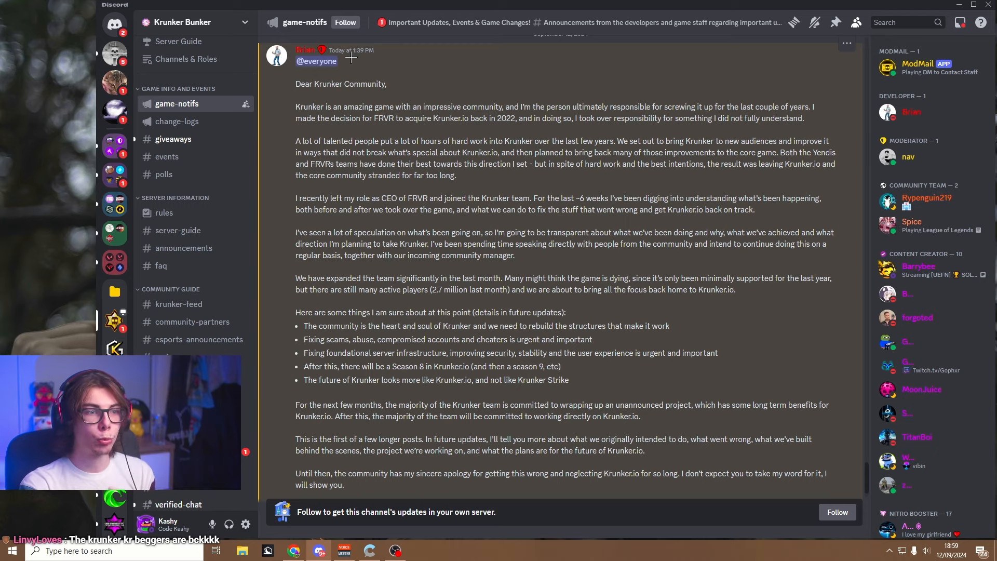
mouse_move(352, 50)
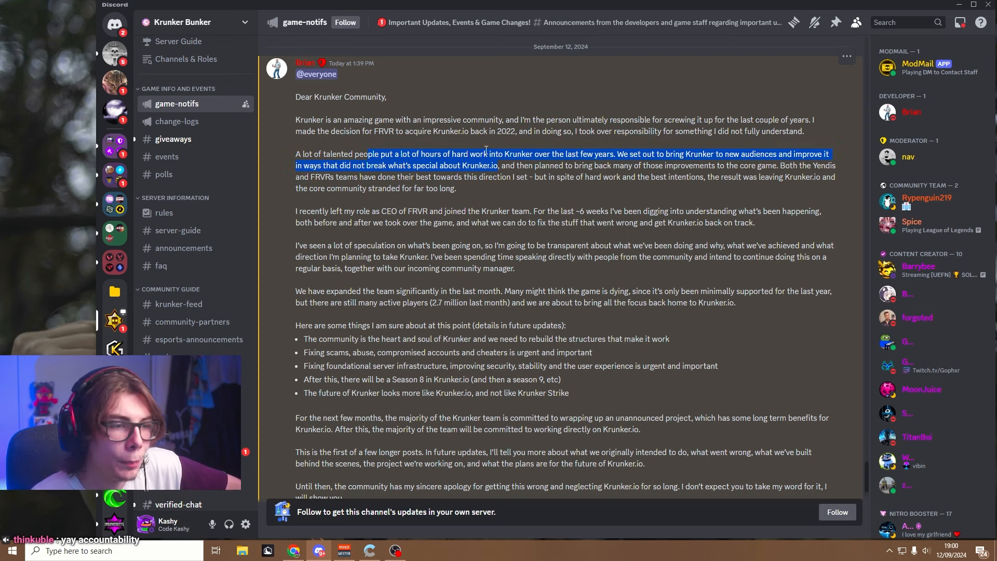
left_click(730, 166)
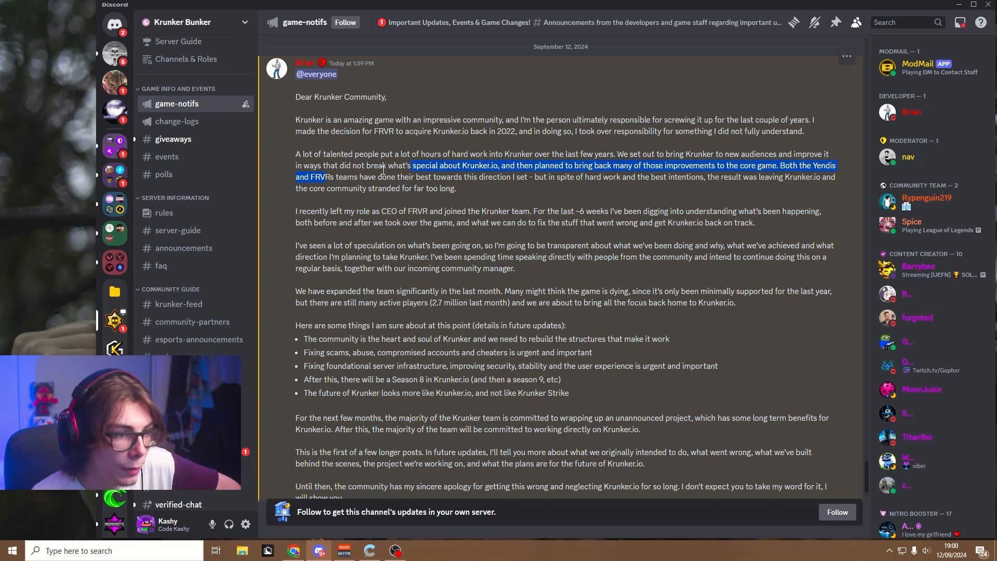
left_click(464, 168)
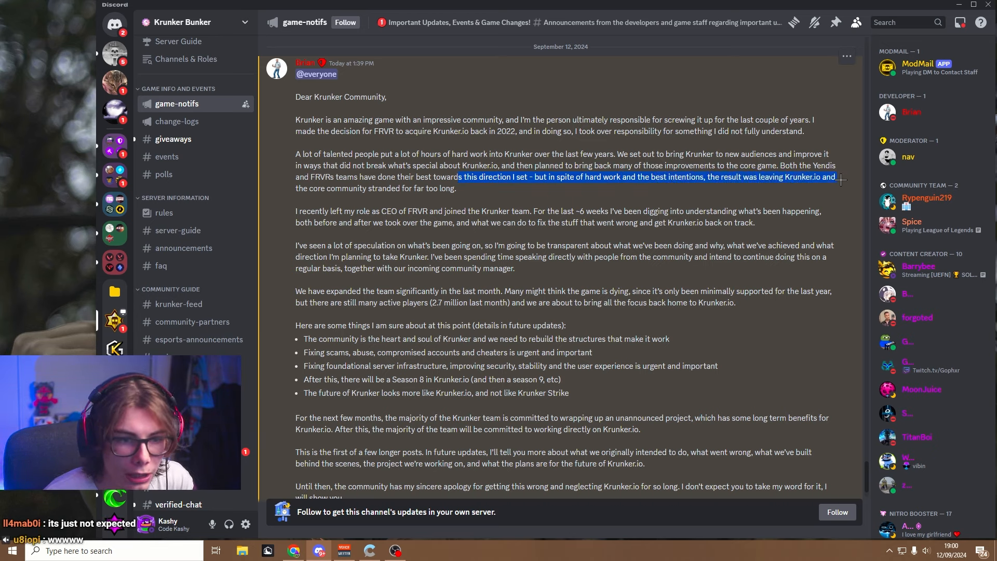
left_click(489, 200)
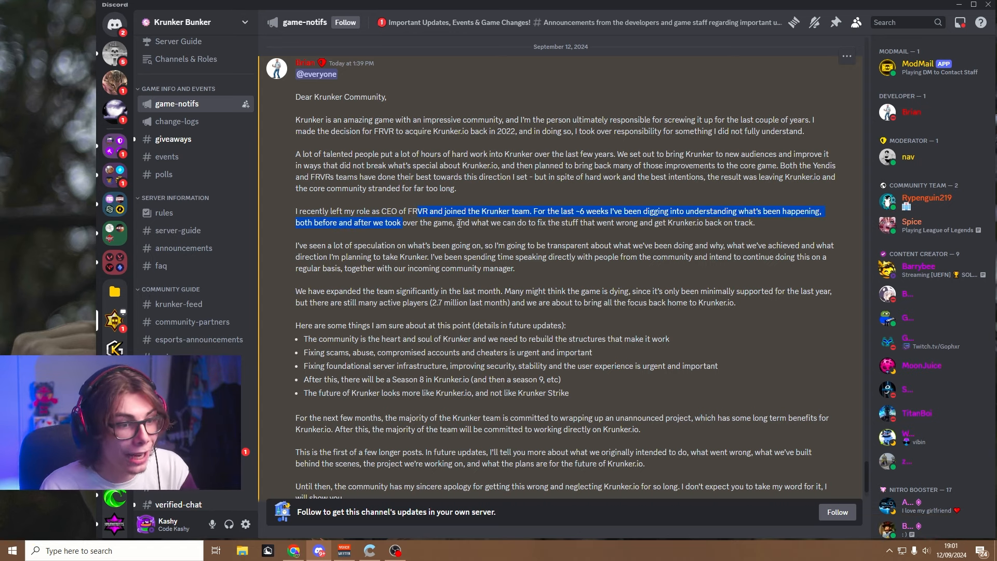
left_click(572, 197)
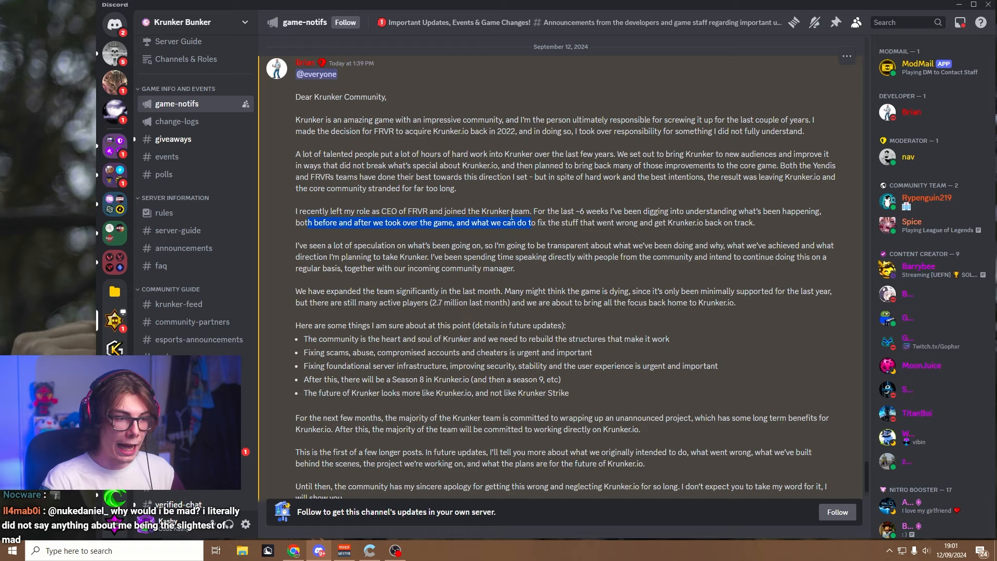
scroll("down", 3)
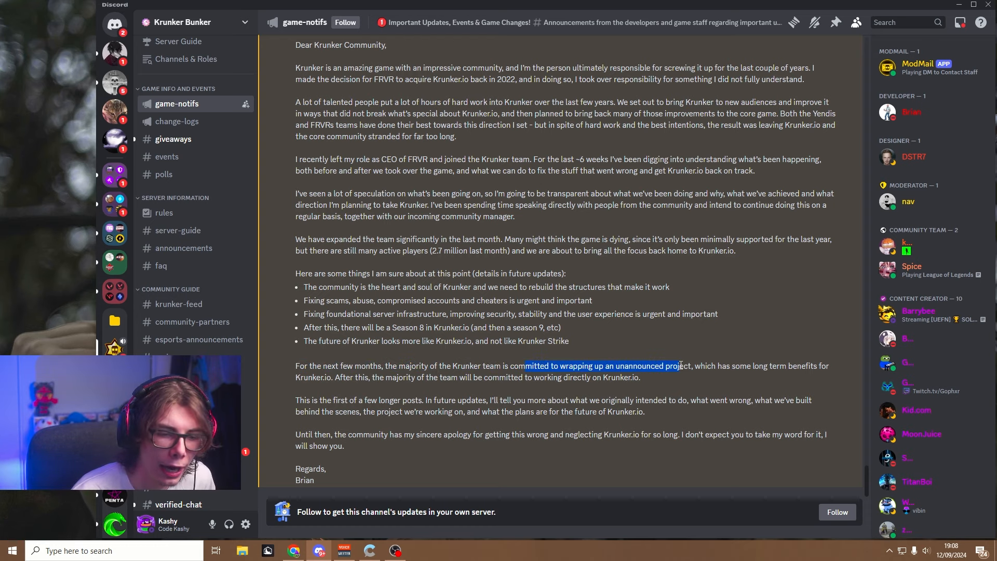
double_click(638, 366)
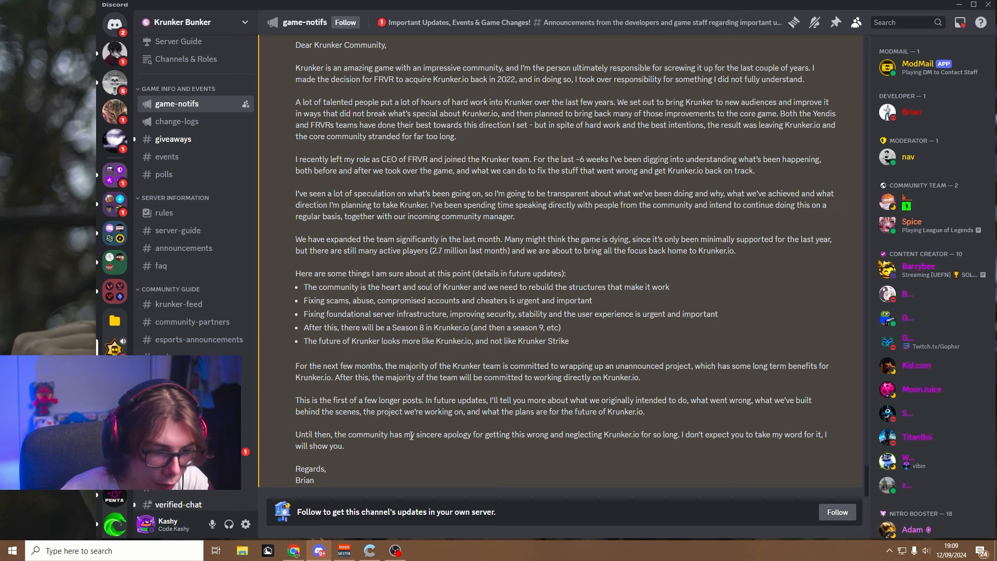
double_click(452, 435)
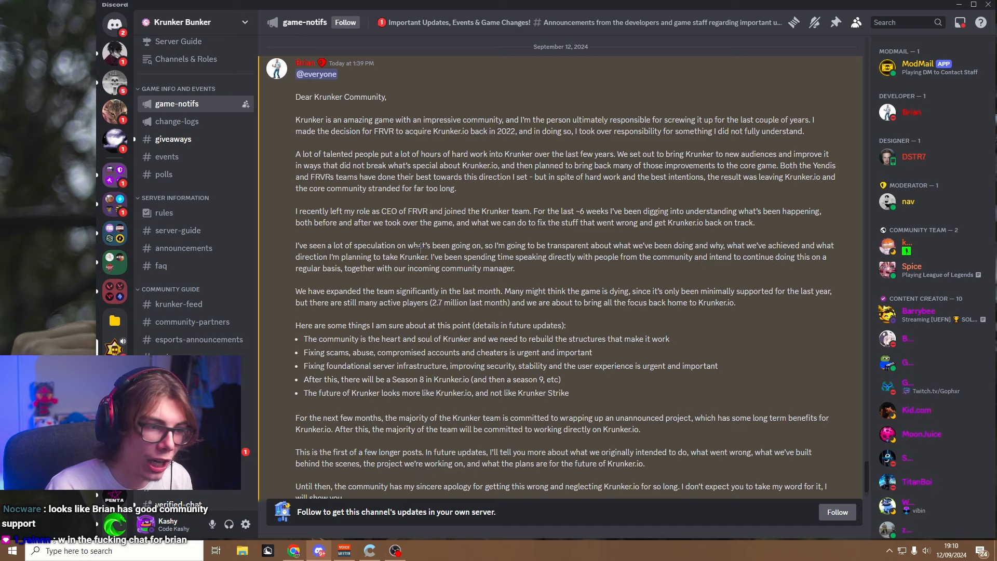
Scroll the announcement down to Brian's closing apology and 'Regards' sign-off
scroll("down", 3)
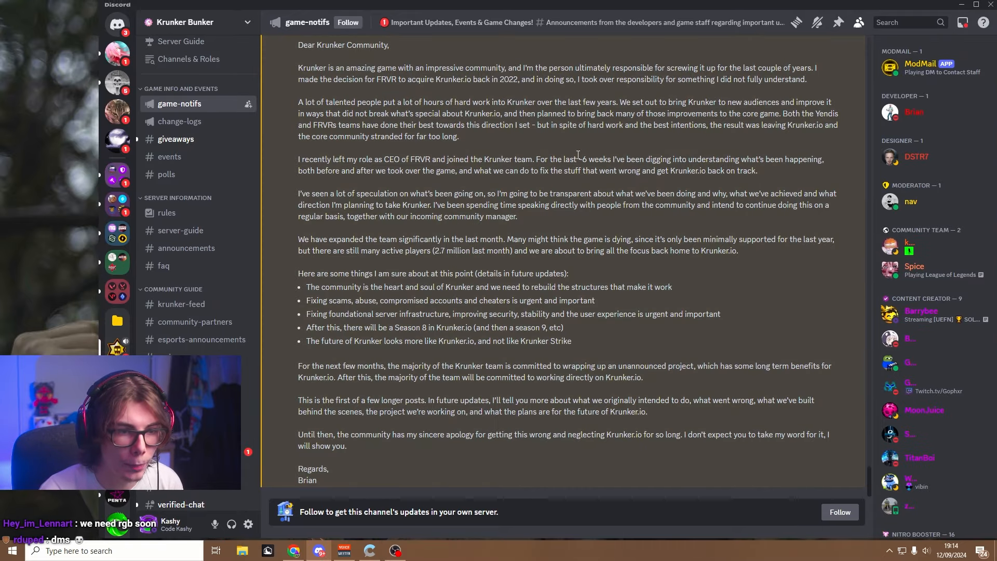
double_click(596, 159)
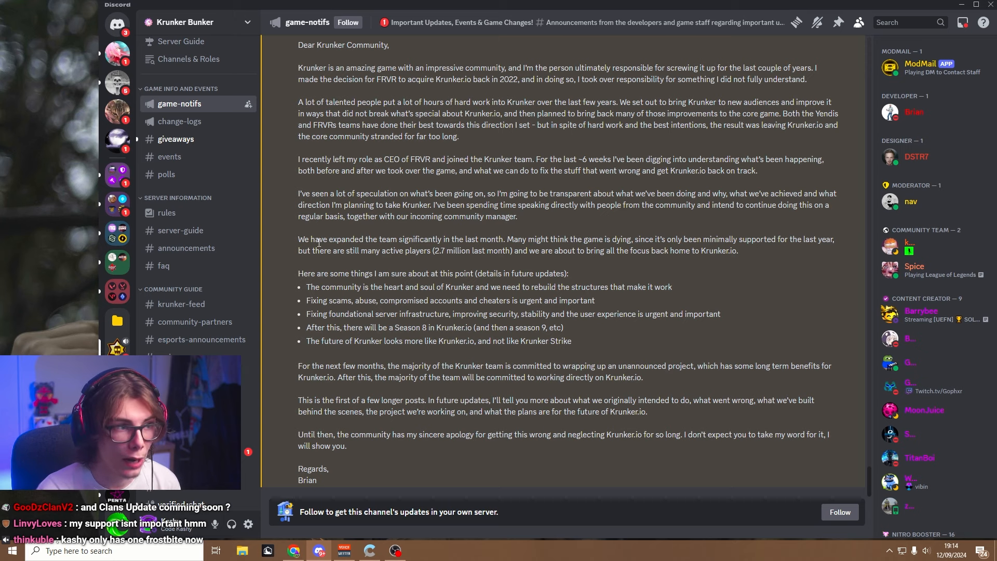
mouse_move(378, 223)
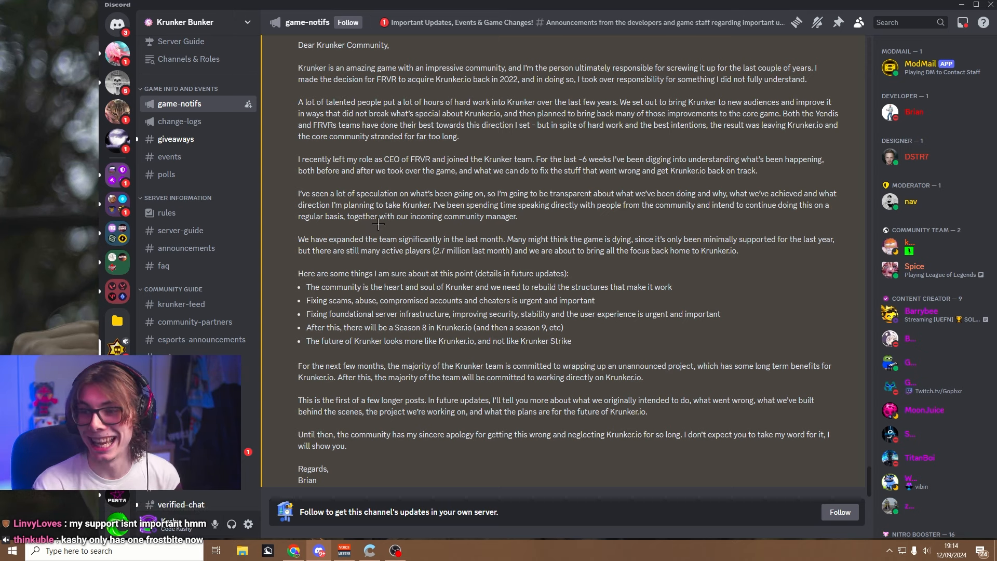
mouse_move(332, 189)
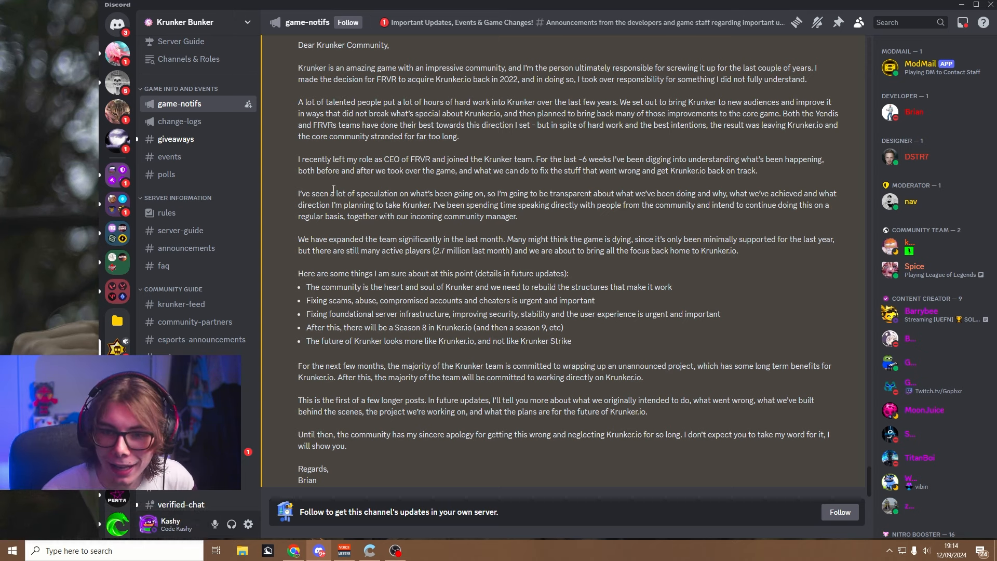
mouse_move(494, 138)
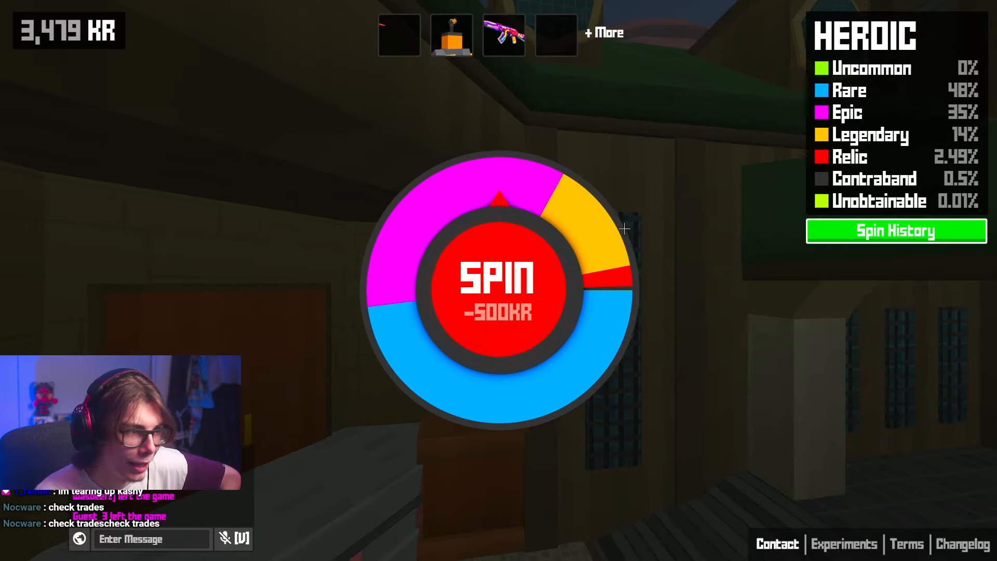
Spin the Heroic wheel for 500 KR and unbox the Anger hat
left_click(498, 293)
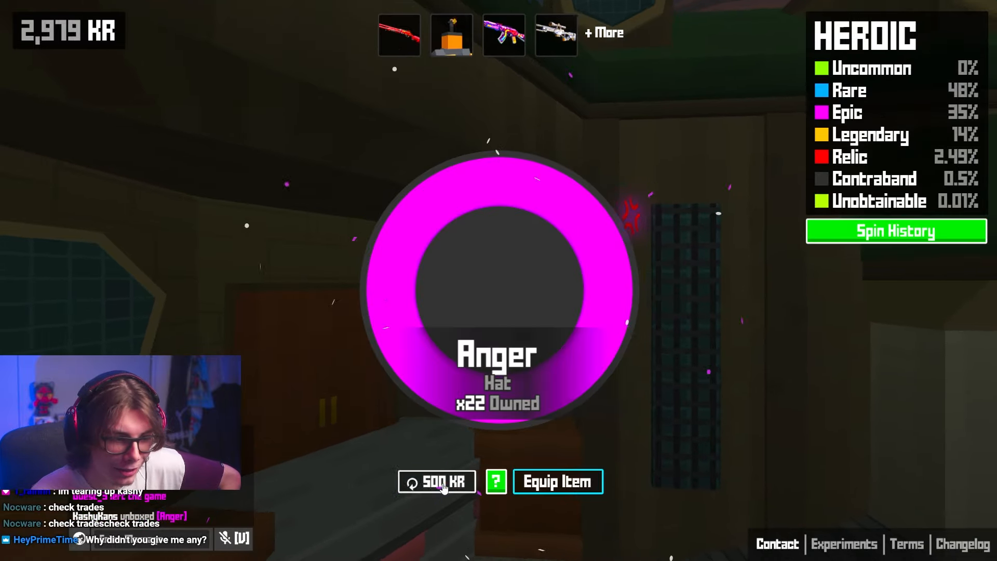
left_click(437, 481)
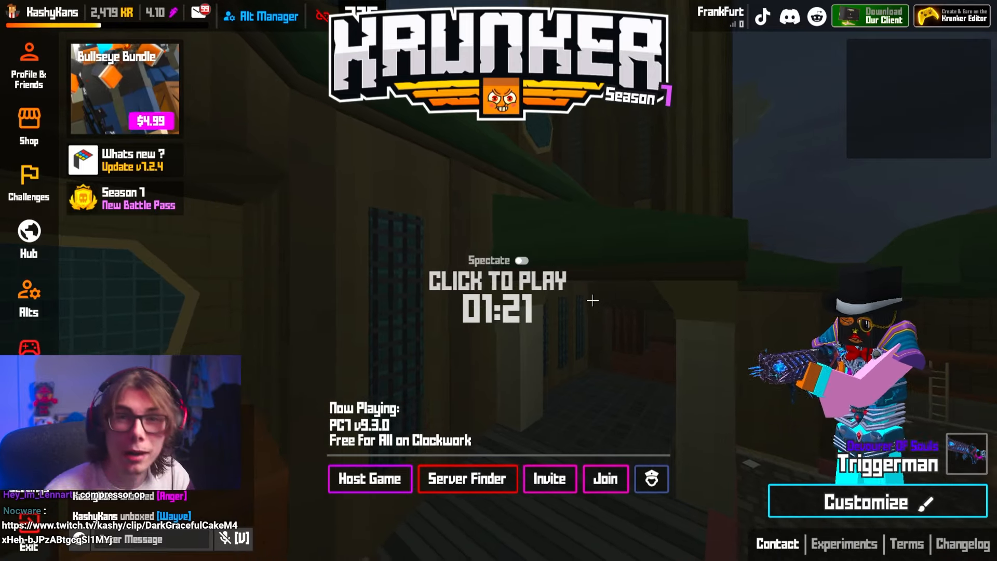
Pick a hat in Customize, then shoot enemies in the Free For All match on Clockwork
left_click(498, 279)
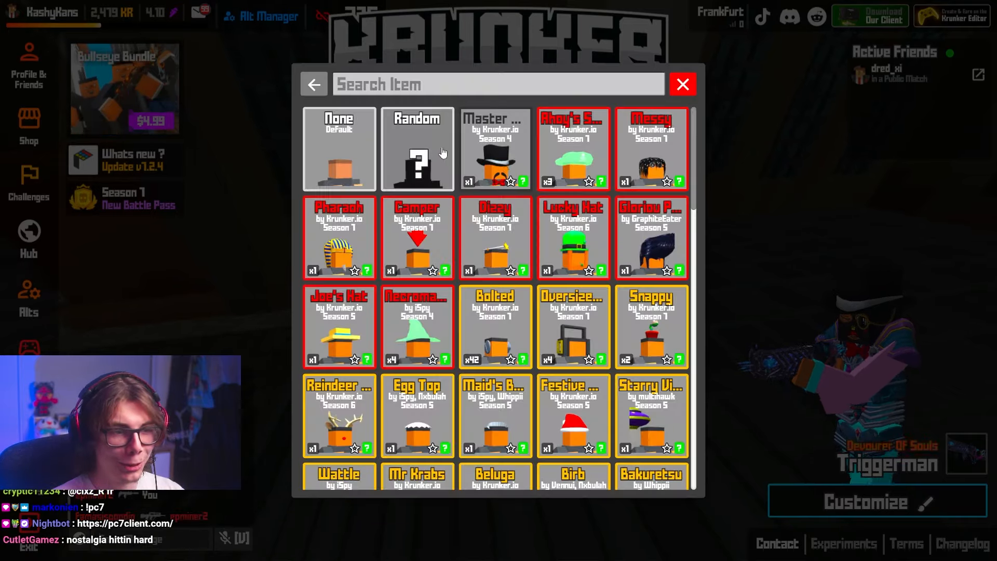
left_click(682, 85)
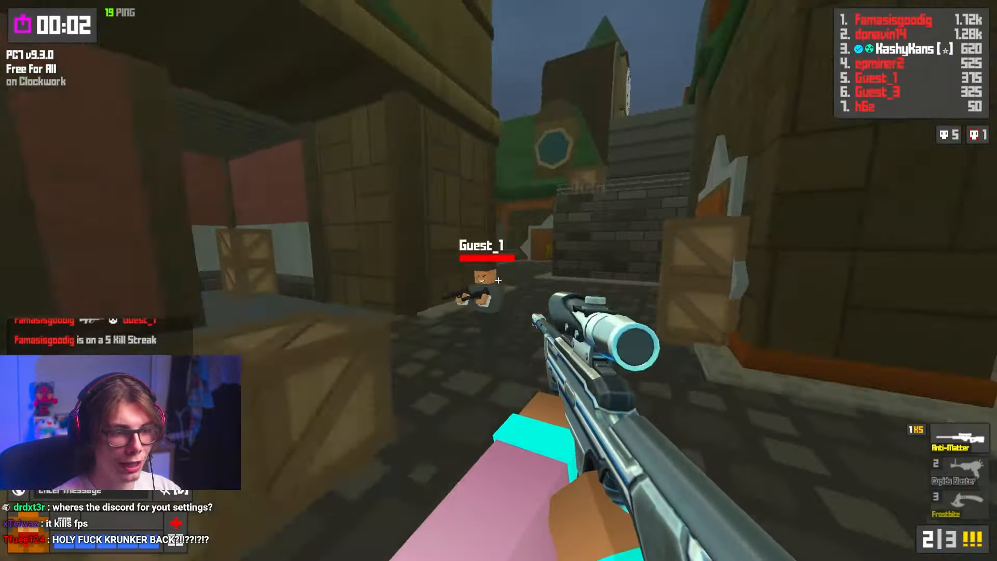
left_click(499, 280)
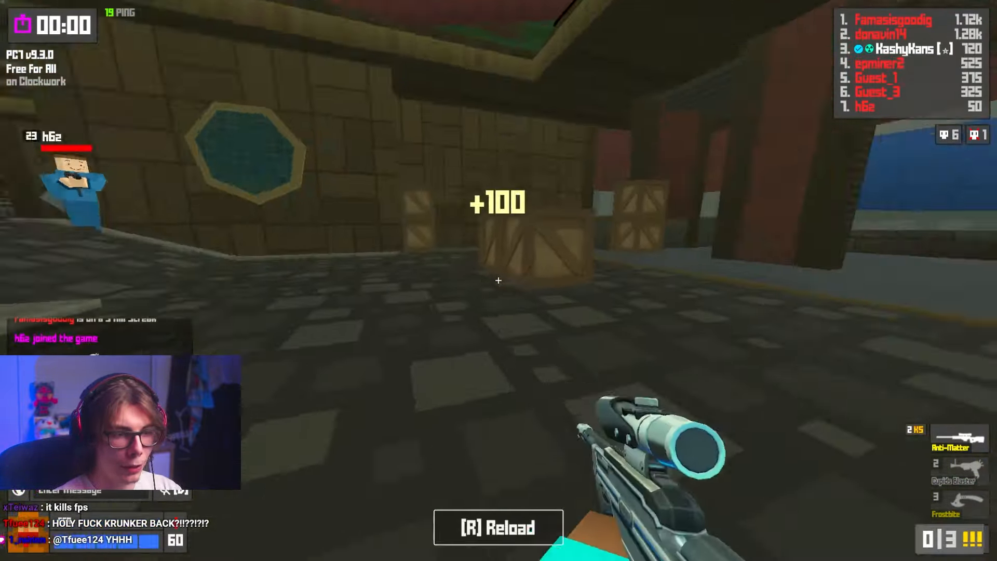